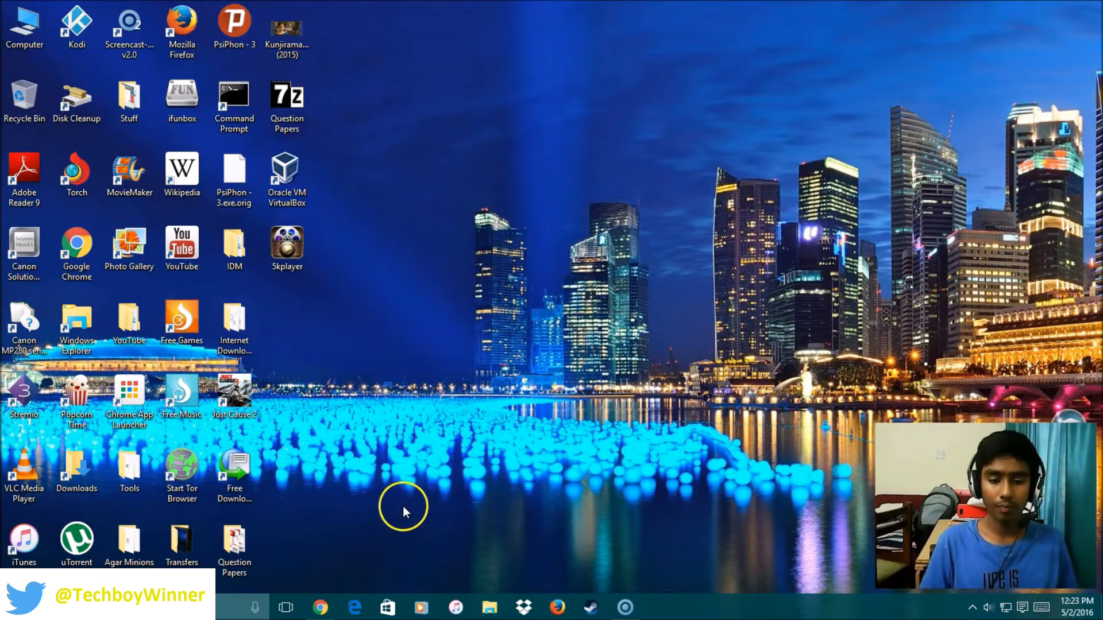
Search Google for 'psiphon' from the Chrome omnibox
{"action": "left_click", "coordinate": [319, 606]}
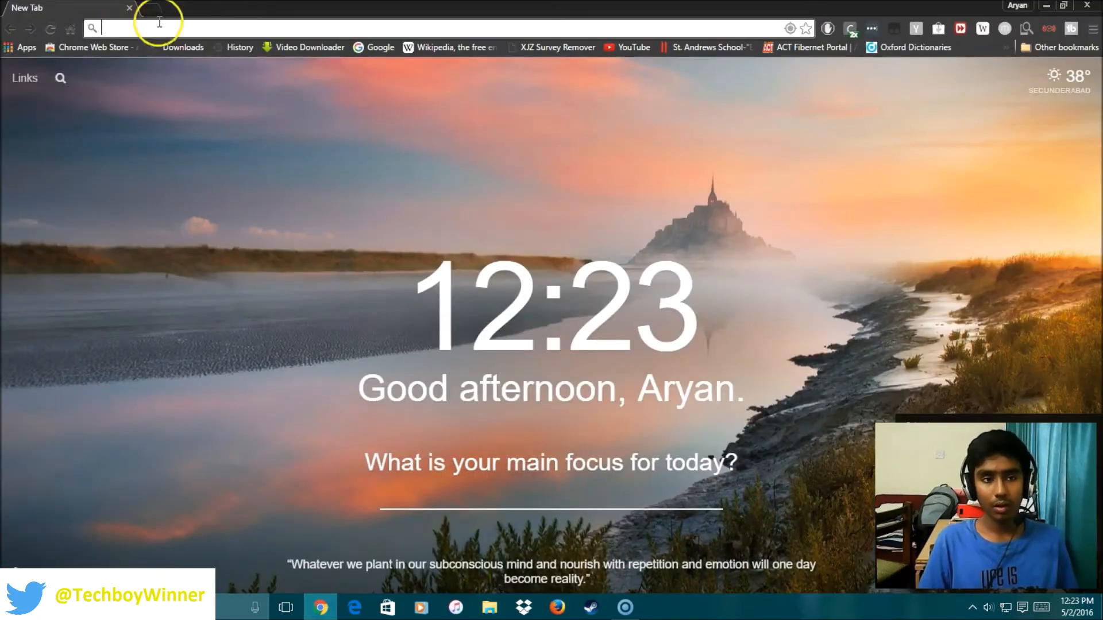
{"action": "mouse_move", "coordinate": [265, 30]}
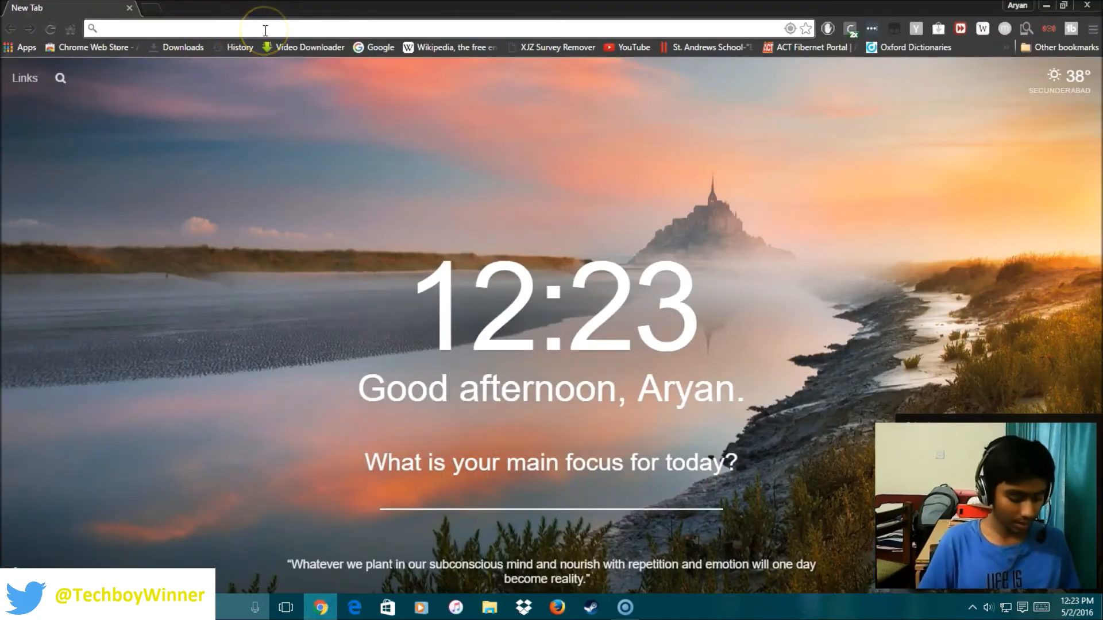
{"action": "type", "text": "psi"}
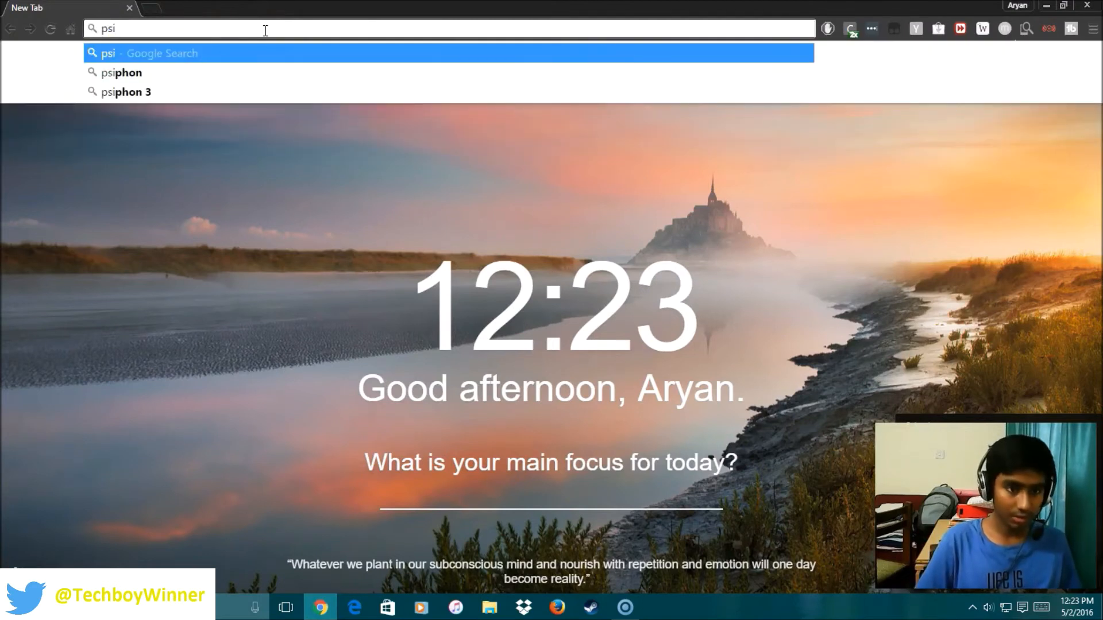
{"action": "type", "text": "phon"}
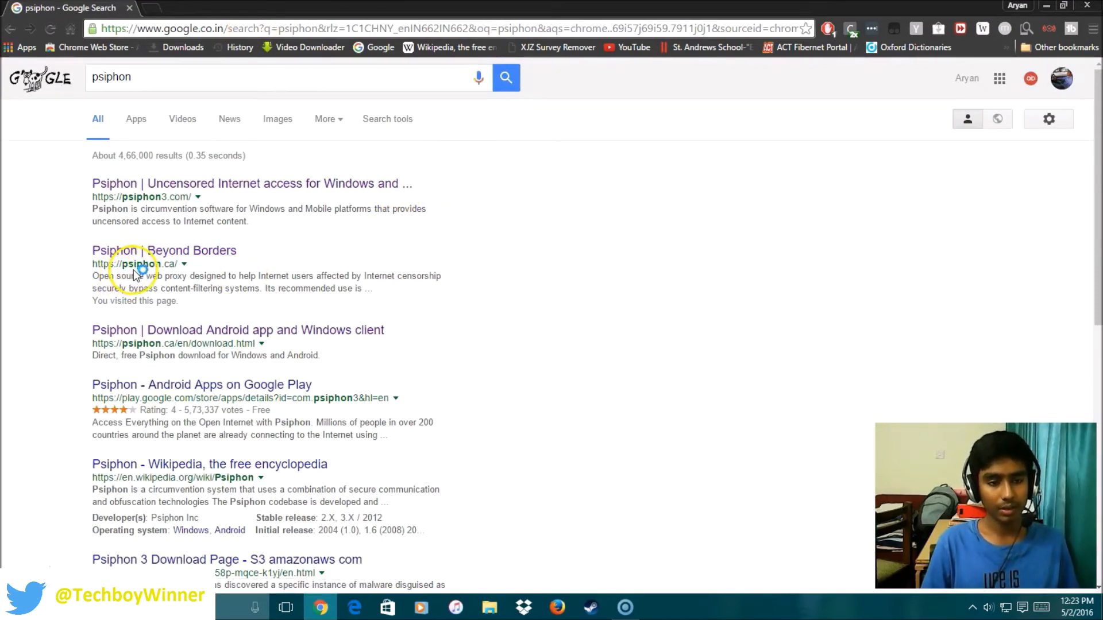
Open the 'Psiphon | Beyond Borders' result to load psiphon.ca
{"action": "left_click", "coordinate": [141, 251]}
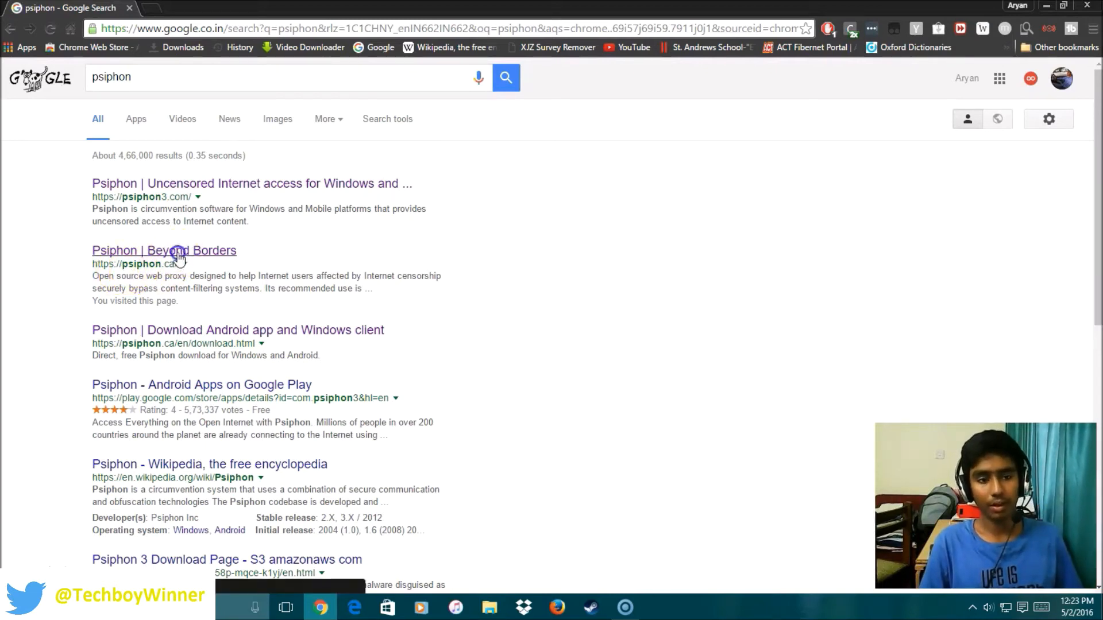
{"action": "left_click", "coordinate": [172, 250]}
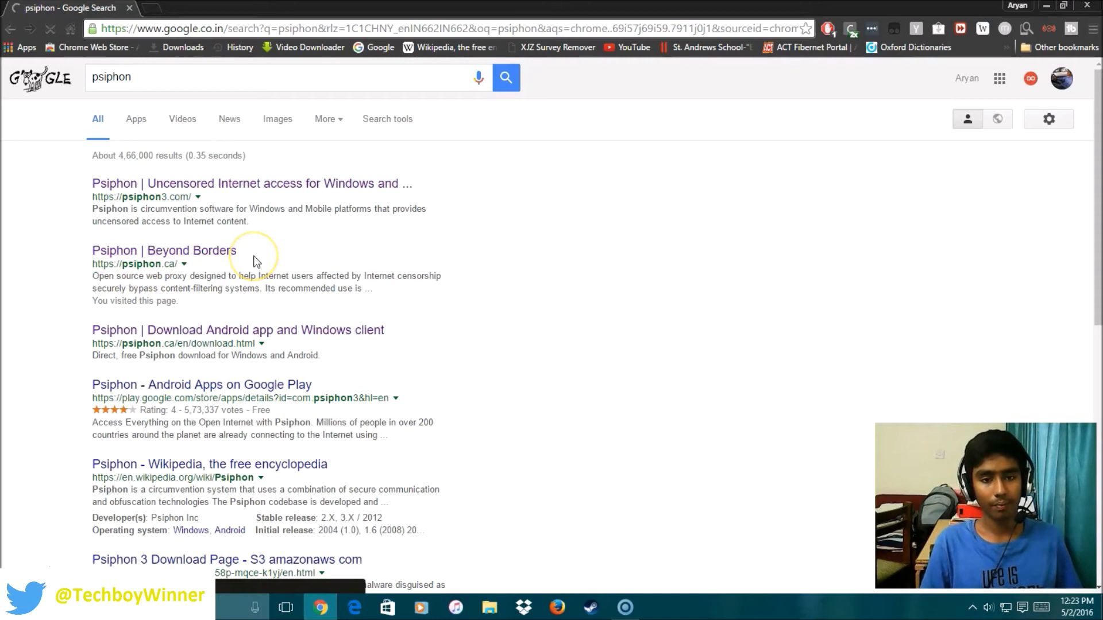
{"action": "left_click", "coordinate": [163, 250]}
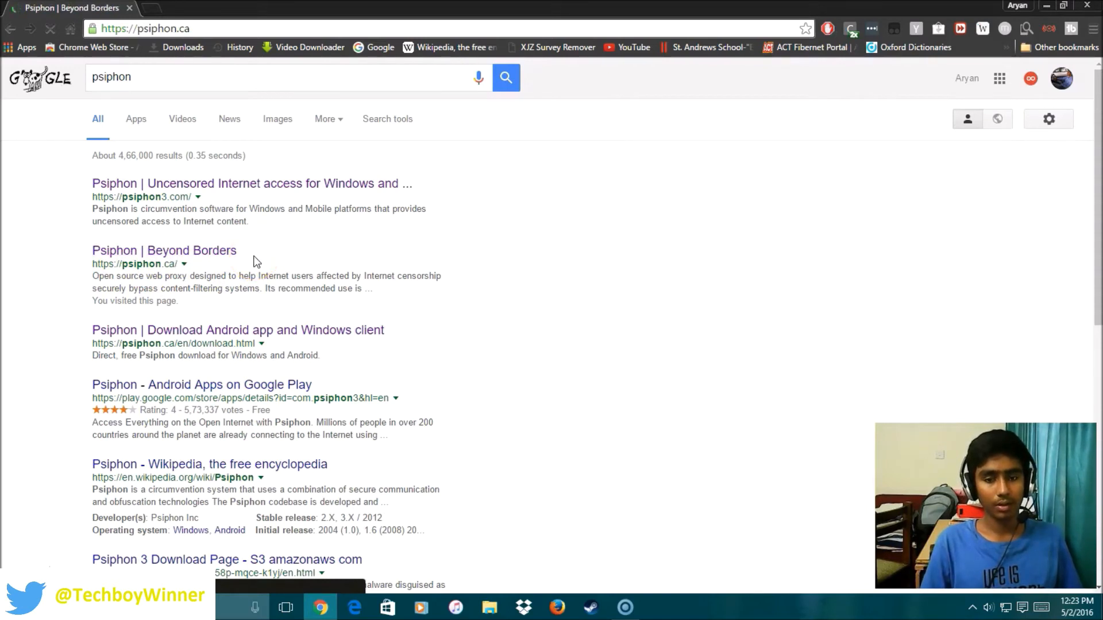
Read through the About, Scope and Technology sections of psiphon.ca
{"action": "left_click", "coordinate": [164, 250]}
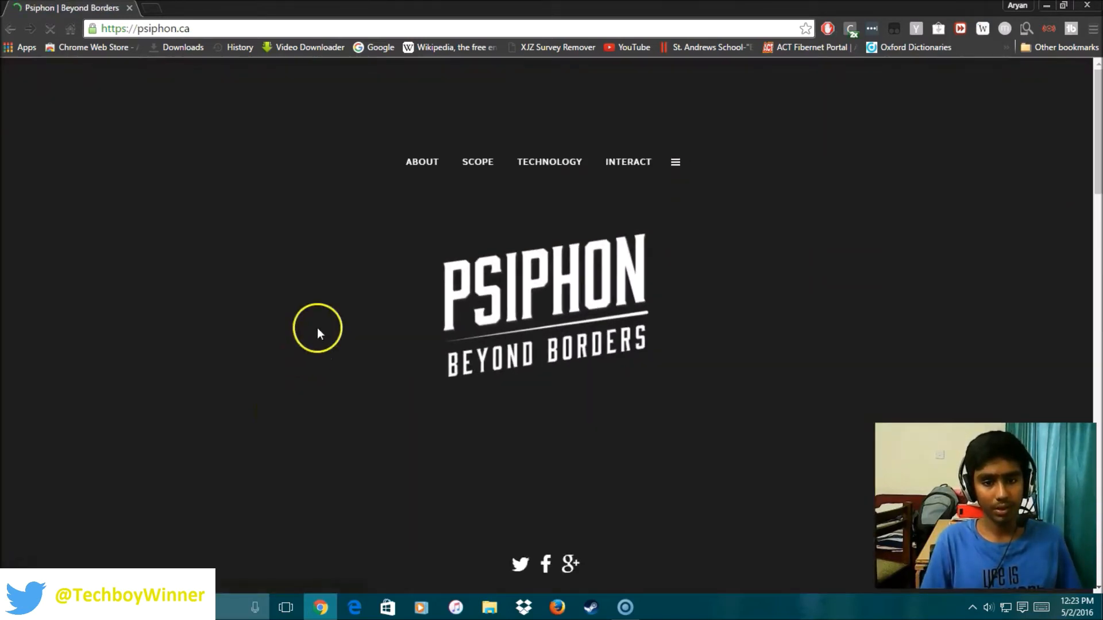
{"action": "mouse_move", "coordinate": [287, 213]}
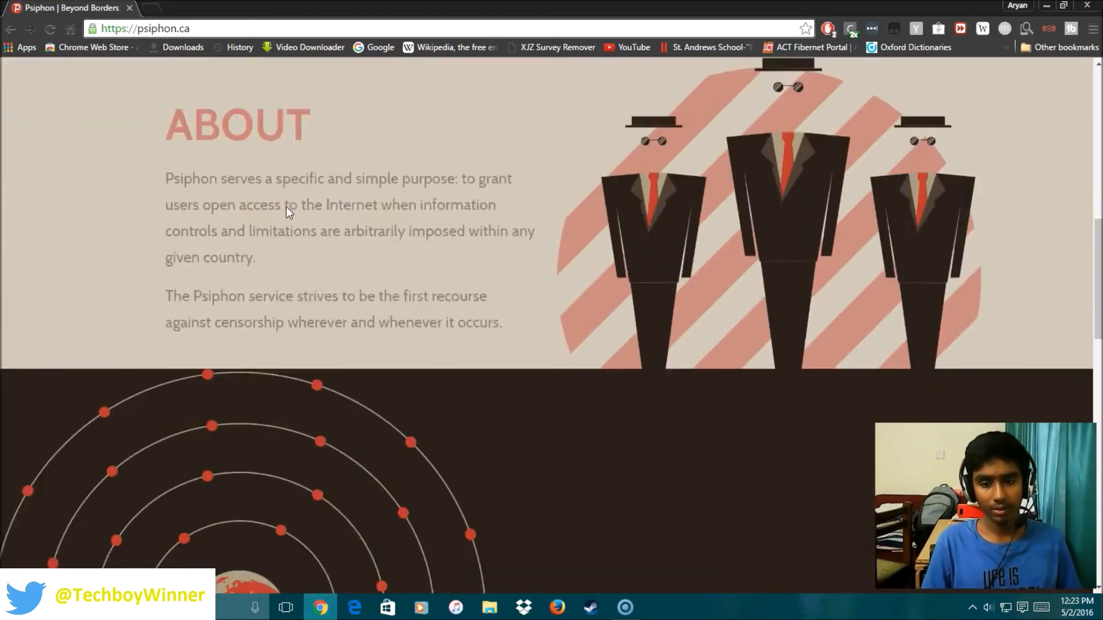
{"action": "scroll", "scroll_direction": "down", "scroll_amount": 3}
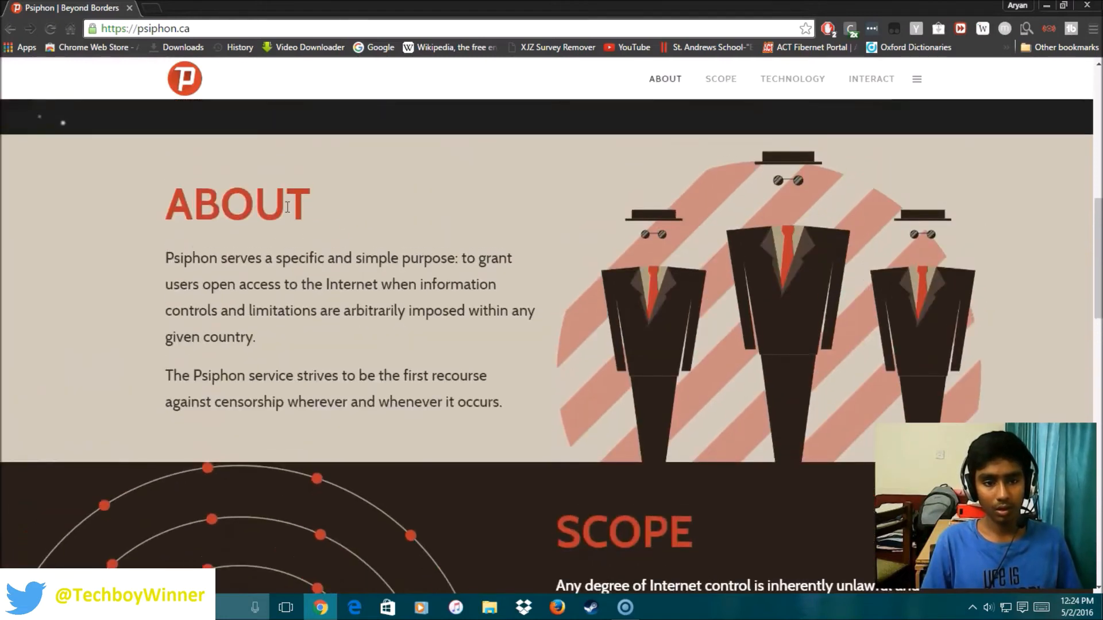
{"action": "scroll", "scroll_direction": "down", "scroll_amount": 3}
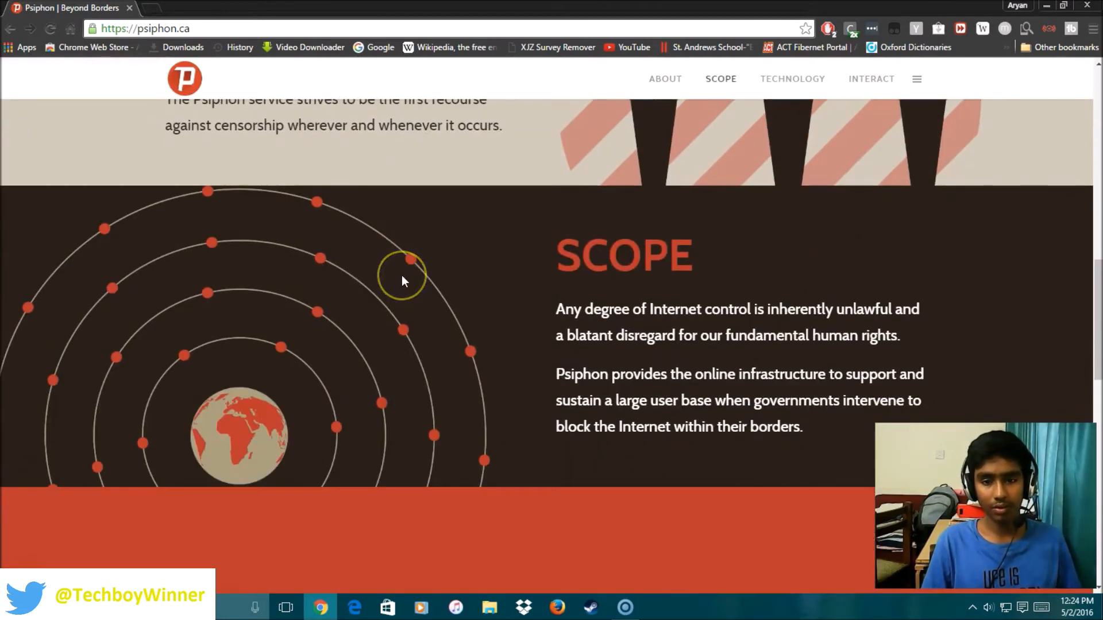
{"action": "mouse_move", "coordinate": [405, 280]}
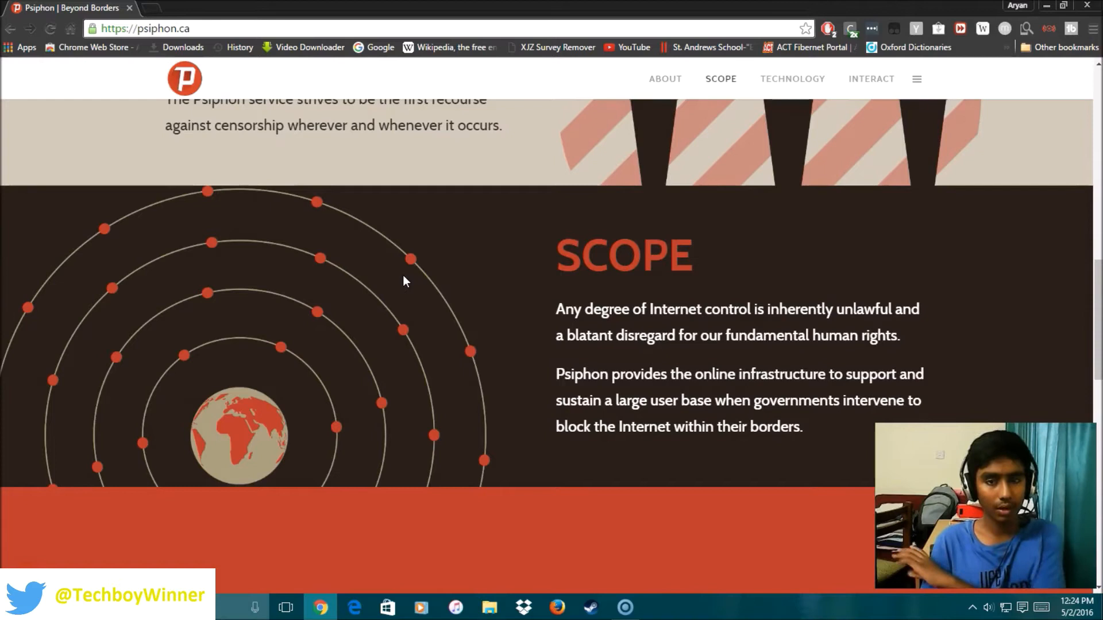
{"action": "scroll", "scroll_direction": "down", "scroll_amount": 3}
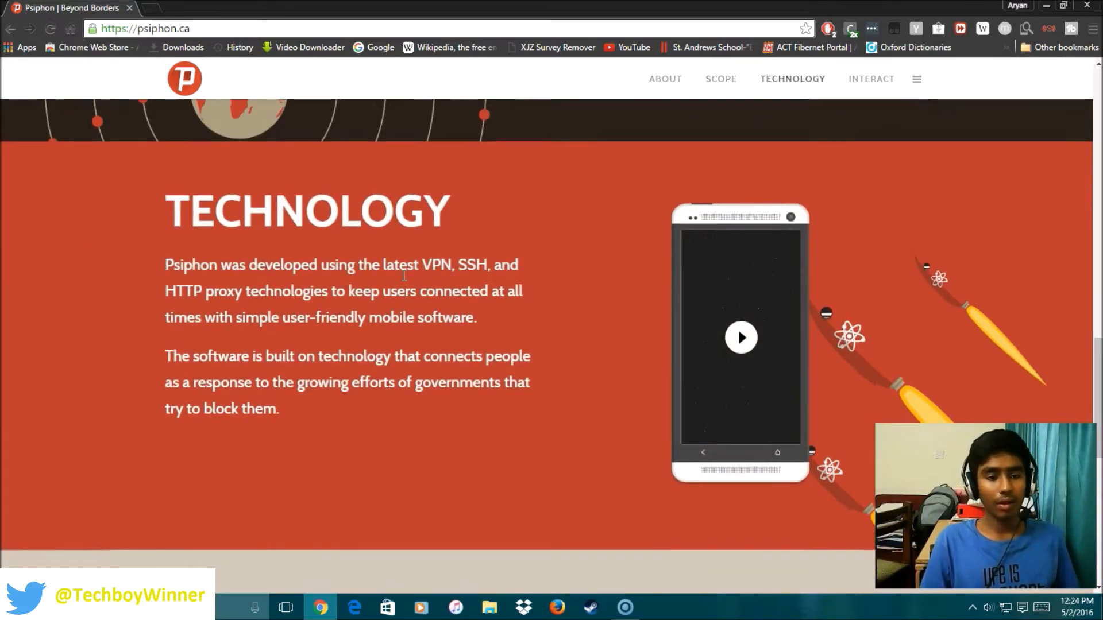
Return to the top of the site and go to the Psiphon download page
{"action": "left_click", "coordinate": [871, 78]}
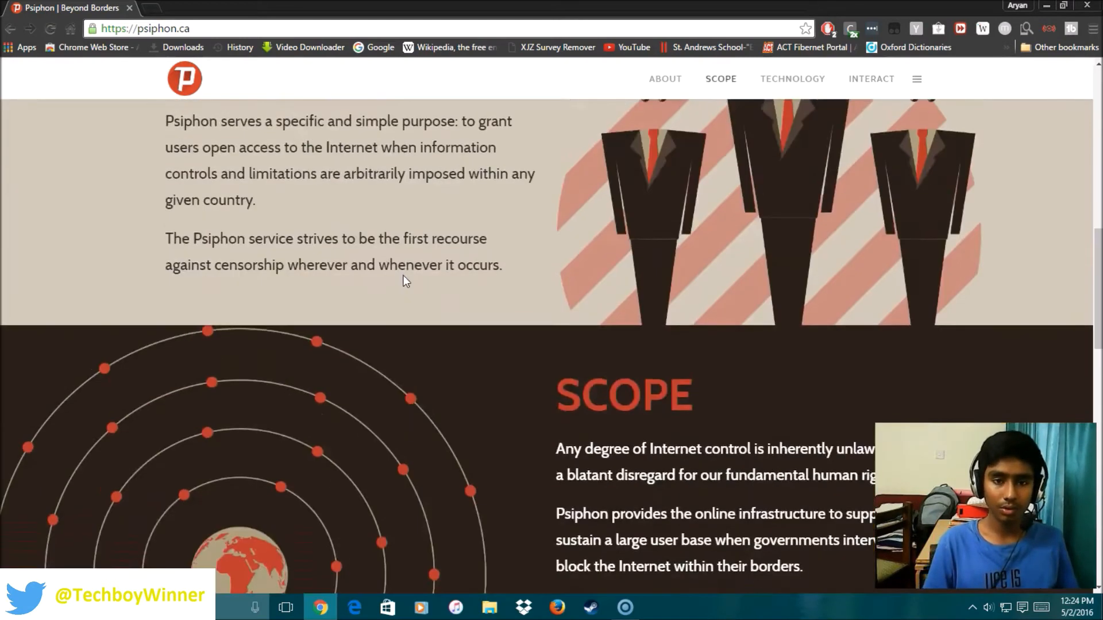
{"action": "scroll", "scroll_direction": "up", "scroll_amount": 3}
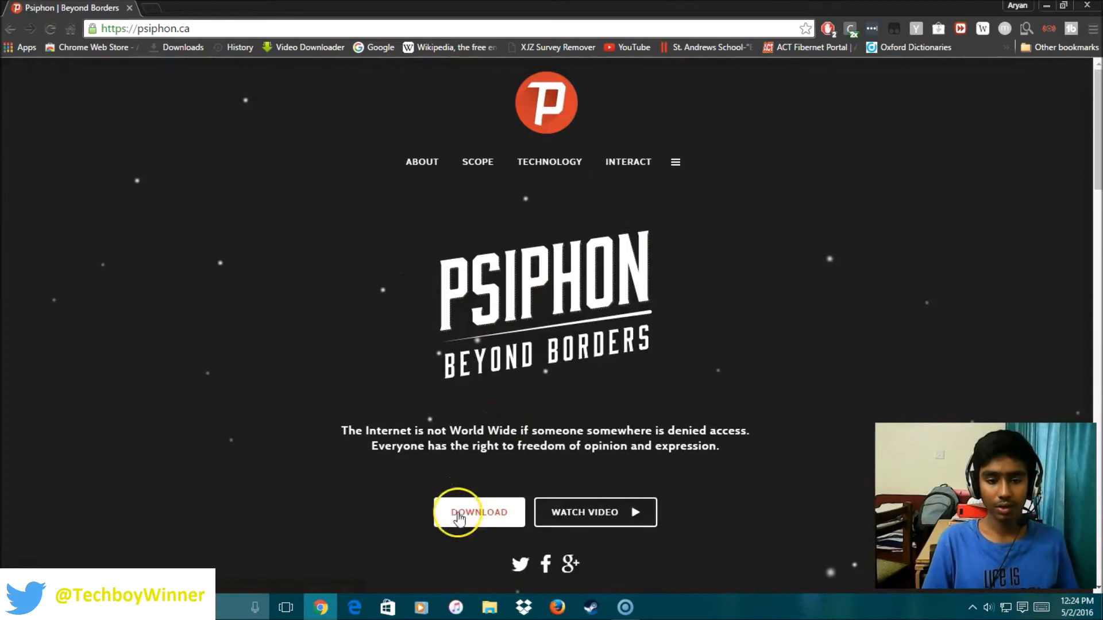
{"action": "mouse_move", "coordinate": [516, 497]}
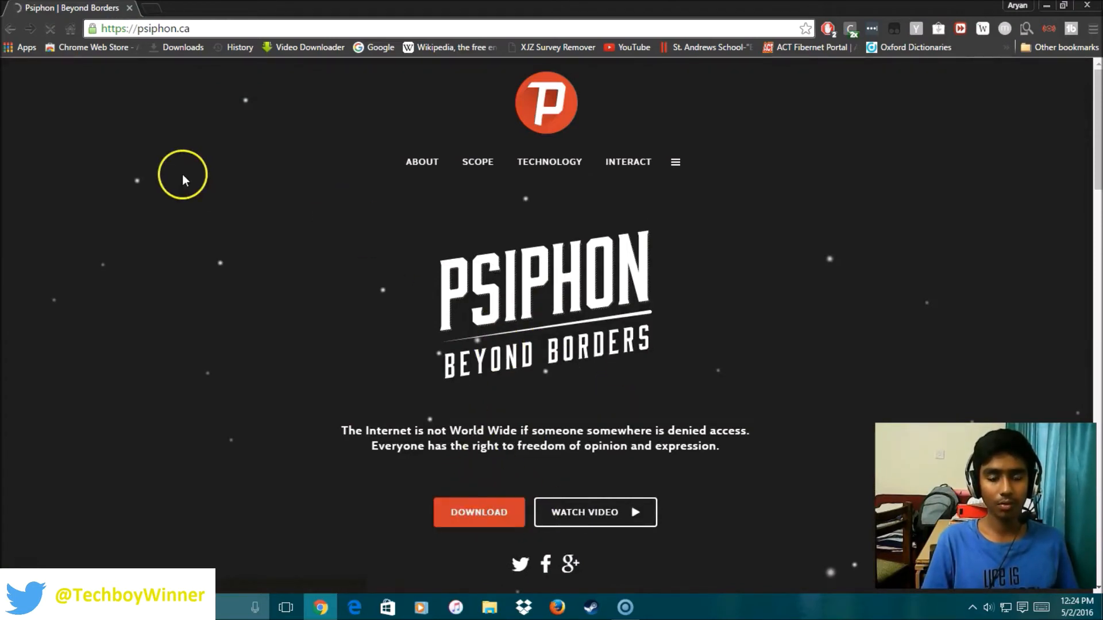
{"action": "left_click", "coordinate": [478, 512]}
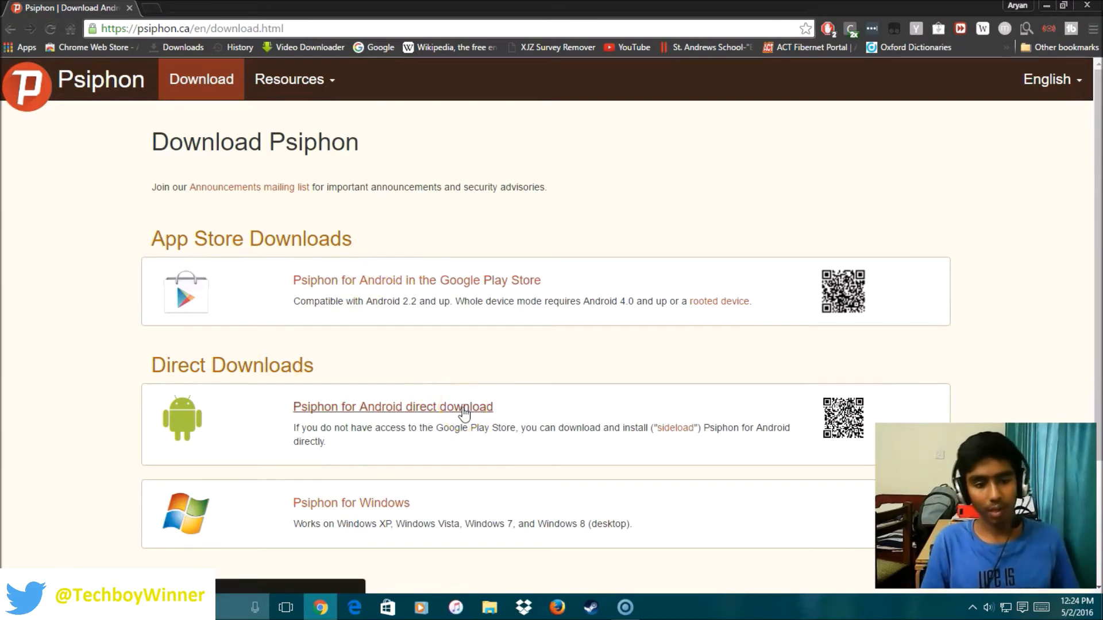
View the Android and Windows entries on the Download Psiphon page
{"action": "scroll", "scroll_direction": "down", "scroll_amount": 3}
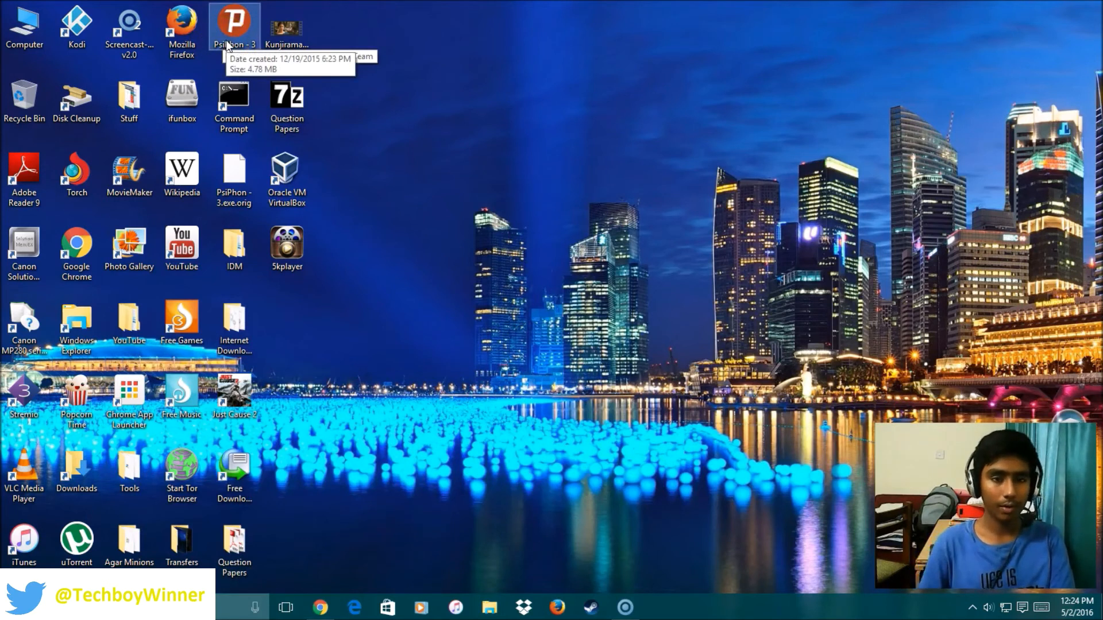
Launch Psiphon 3 maximized and set 'Connect via' to United States
{"action": "double_click", "coordinate": [231, 20]}
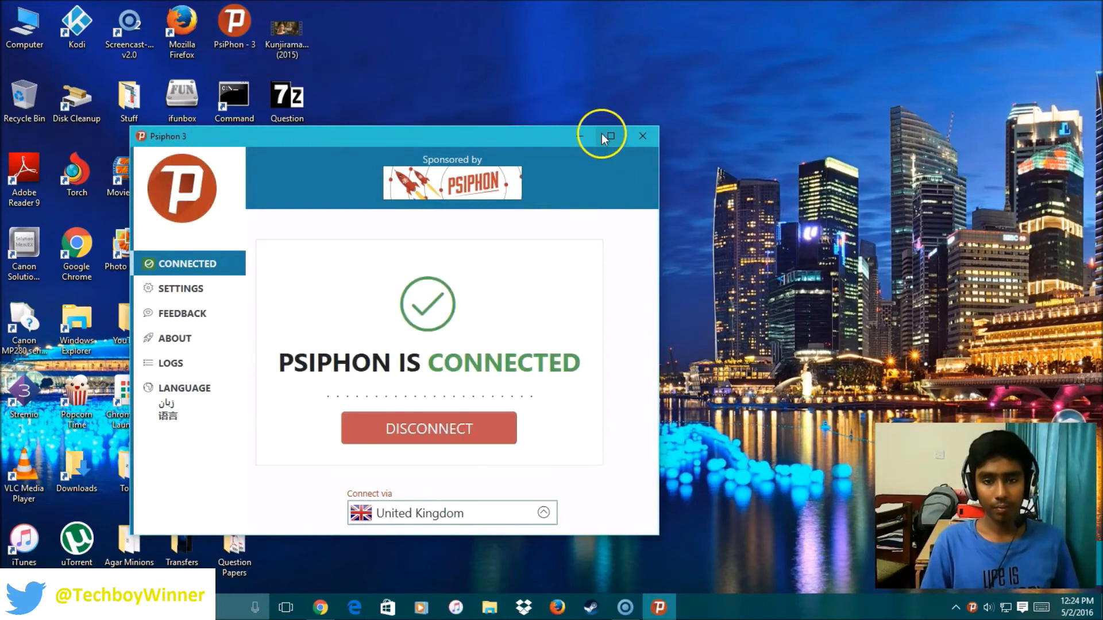
{"action": "left_click", "coordinate": [611, 135]}
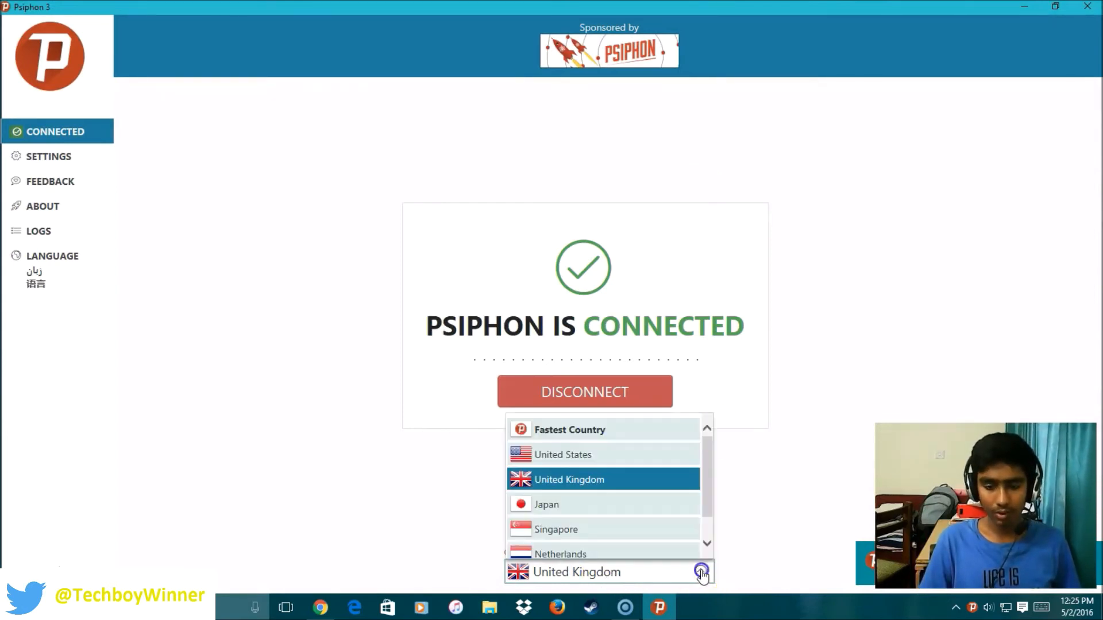
{"action": "mouse_move", "coordinate": [685, 459]}
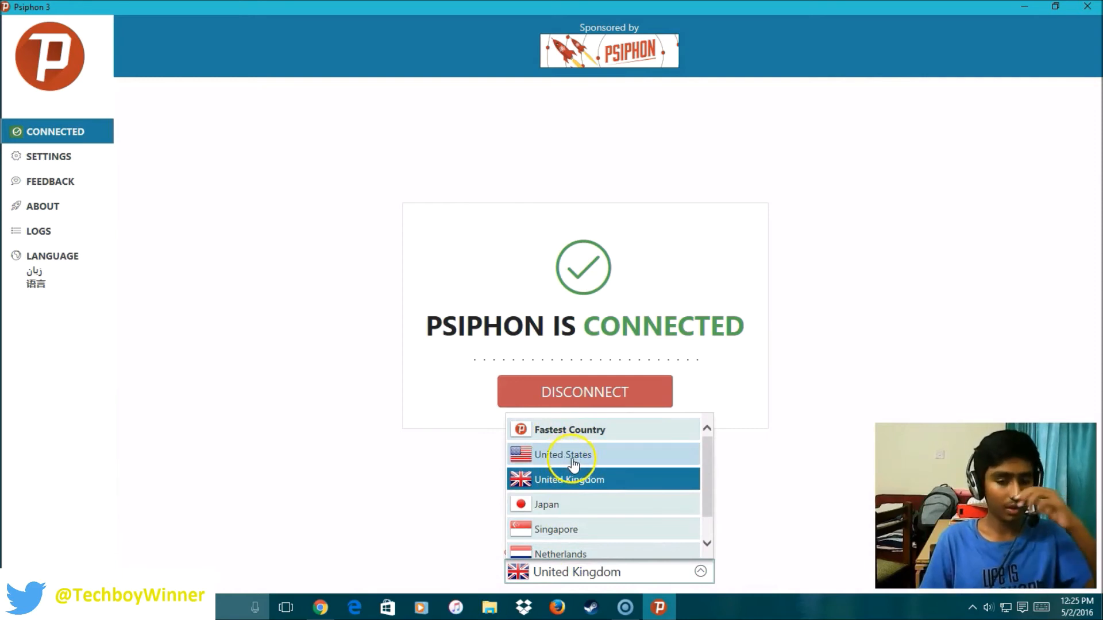
{"action": "mouse_move", "coordinate": [591, 441]}
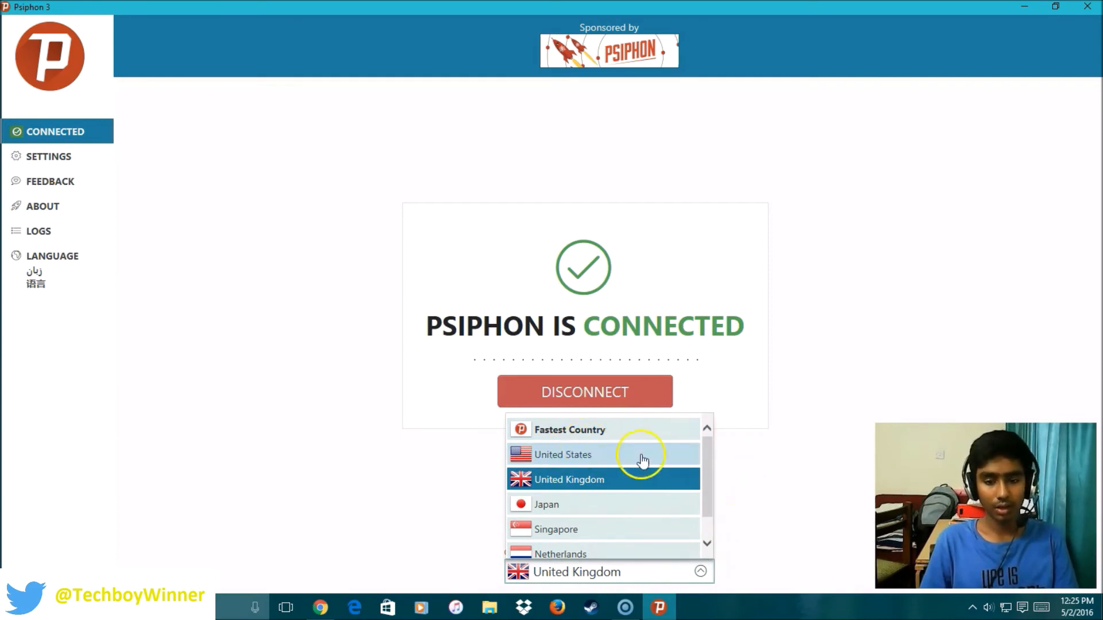
{"action": "left_click", "coordinate": [563, 455]}
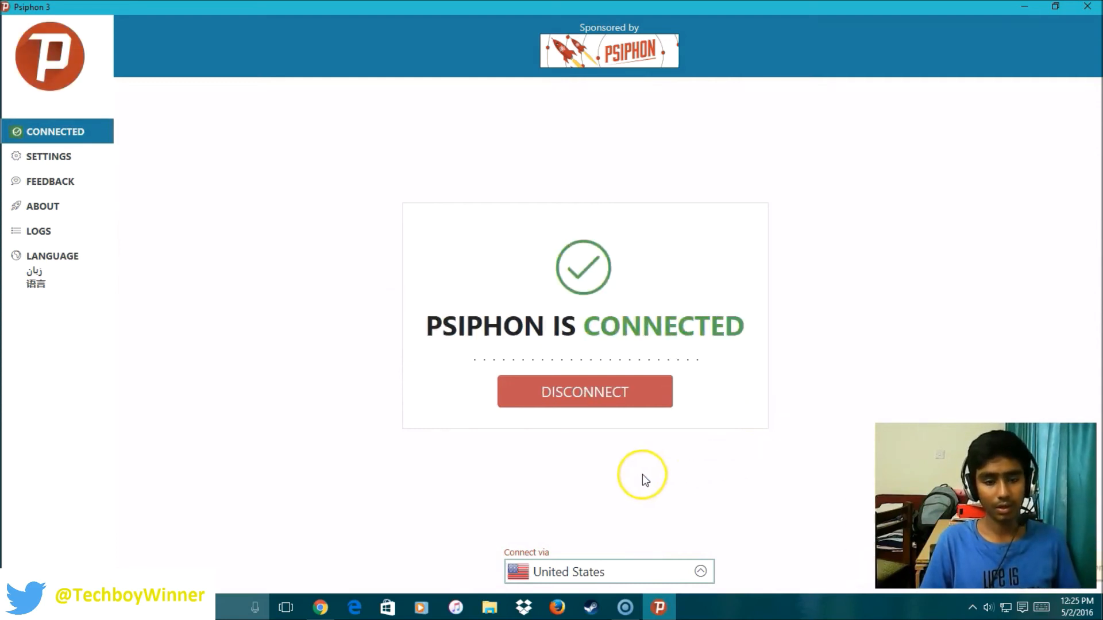
{"action": "mouse_move", "coordinate": [18, 253]}
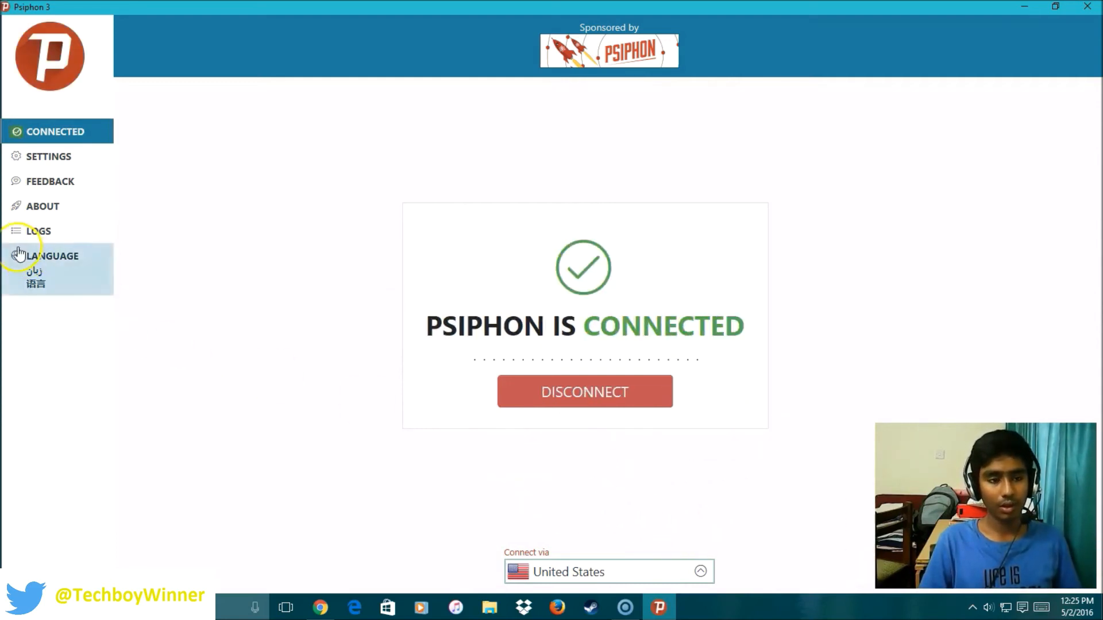
View Psiphon's Settings page, expanding and collapsing the Upstream Proxy options
{"action": "left_click", "coordinate": [47, 157]}
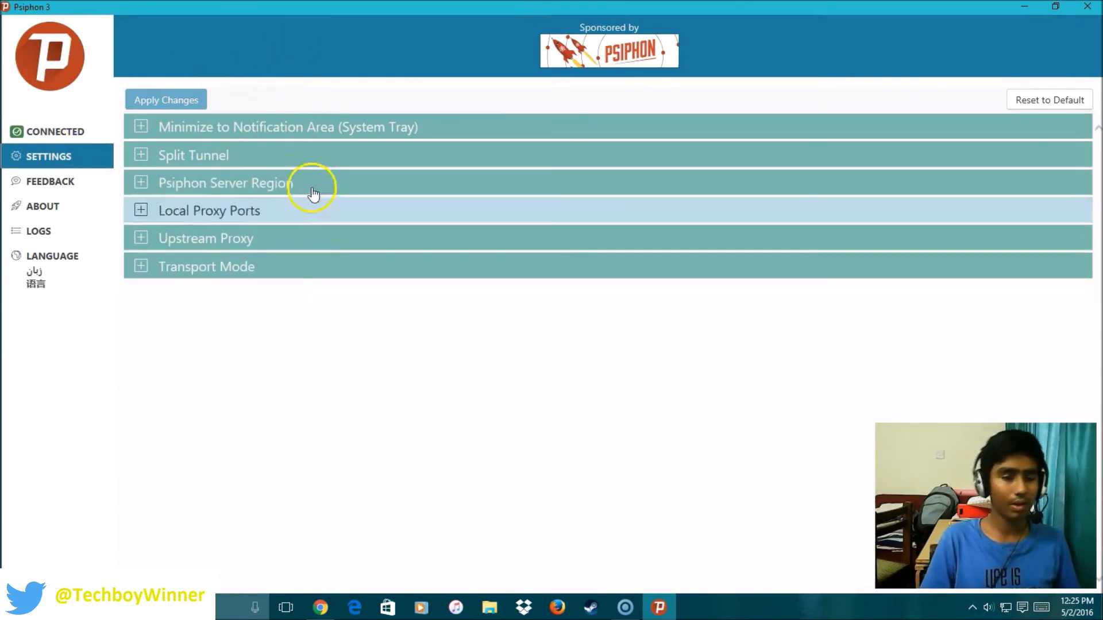
{"action": "left_click", "coordinate": [141, 266]}
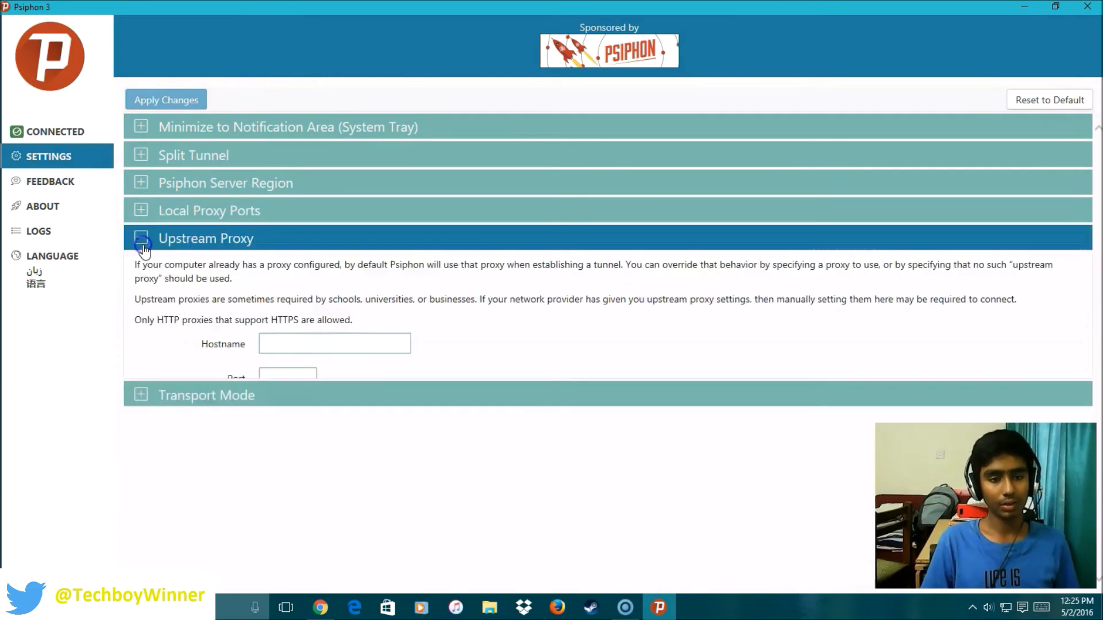
{"action": "left_click", "coordinate": [141, 239]}
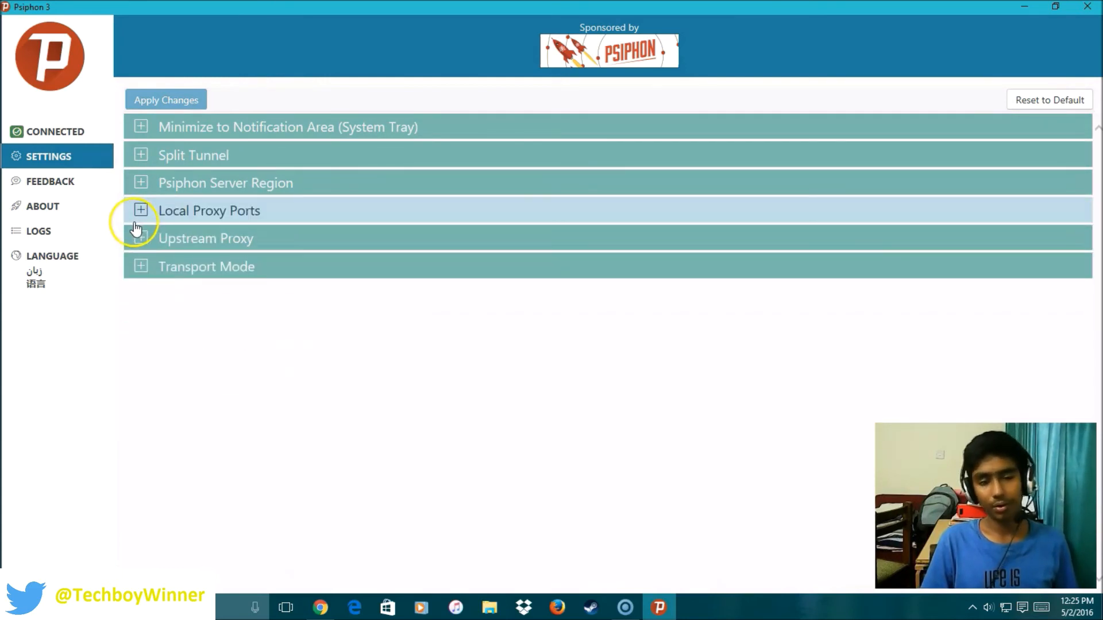
{"action": "mouse_move", "coordinate": [76, 184]}
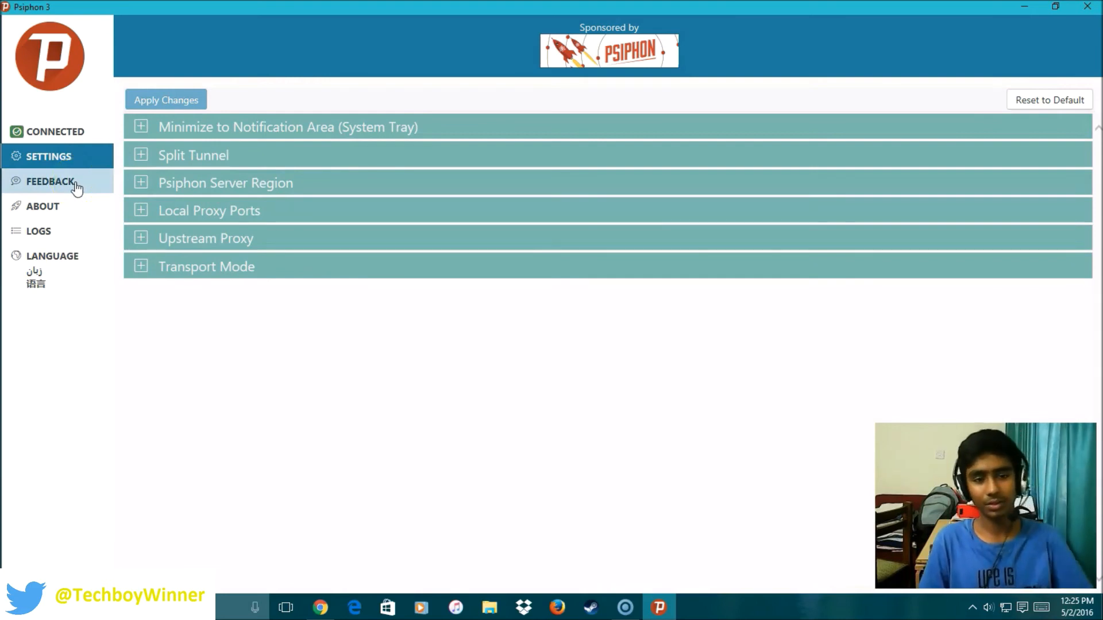
View the Feedback form and the About page describing Psiphon
{"action": "left_click", "coordinate": [46, 182]}
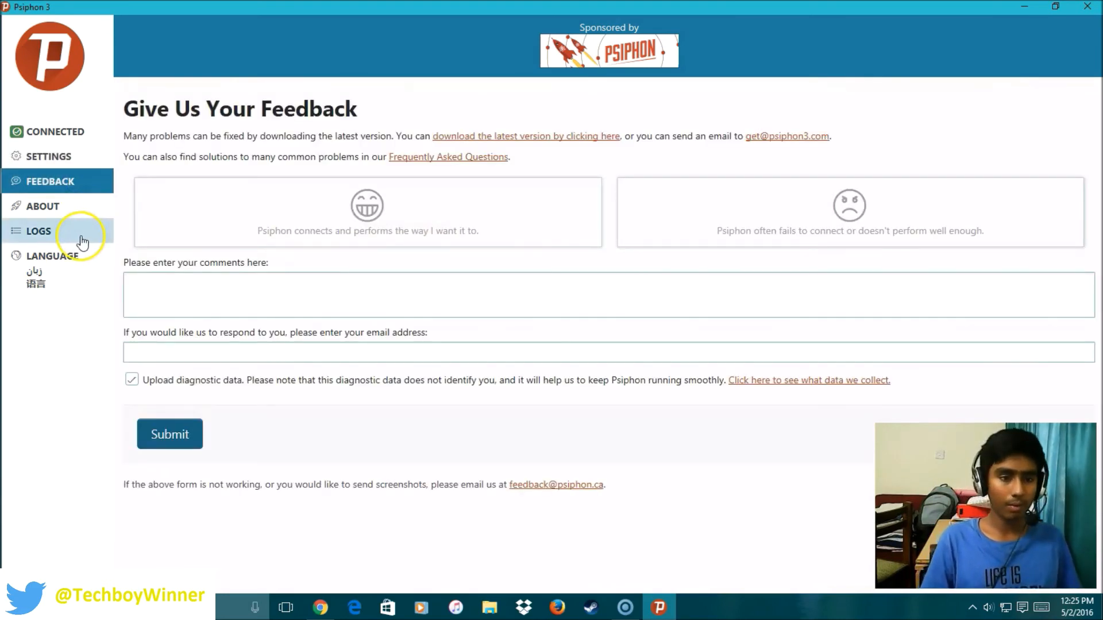
{"action": "left_click", "coordinate": [39, 205]}
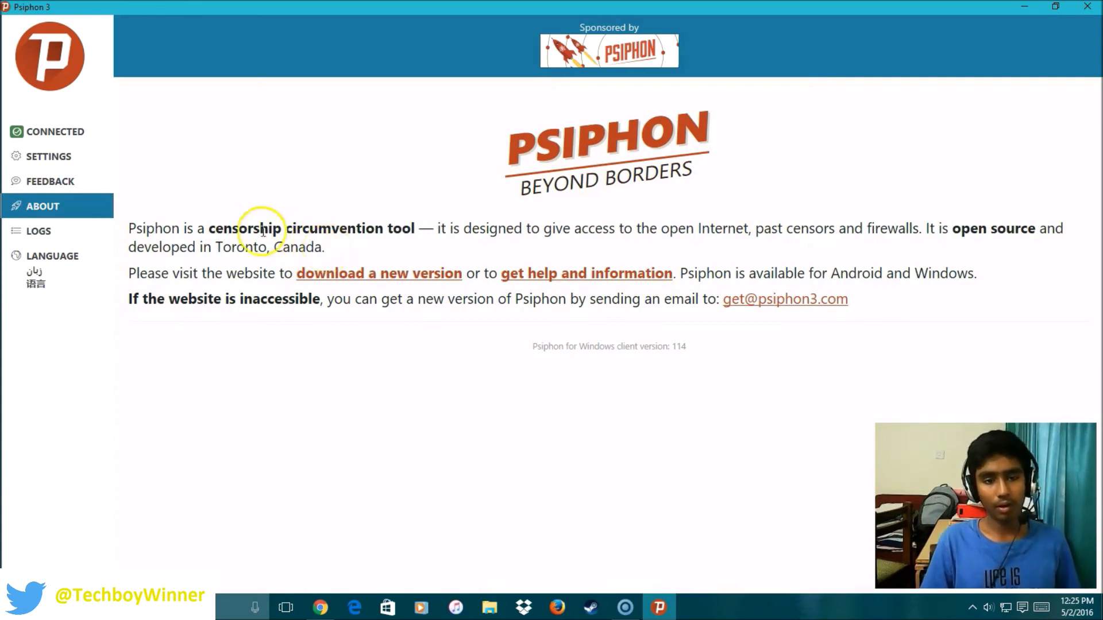
{"action": "mouse_move", "coordinate": [314, 235]}
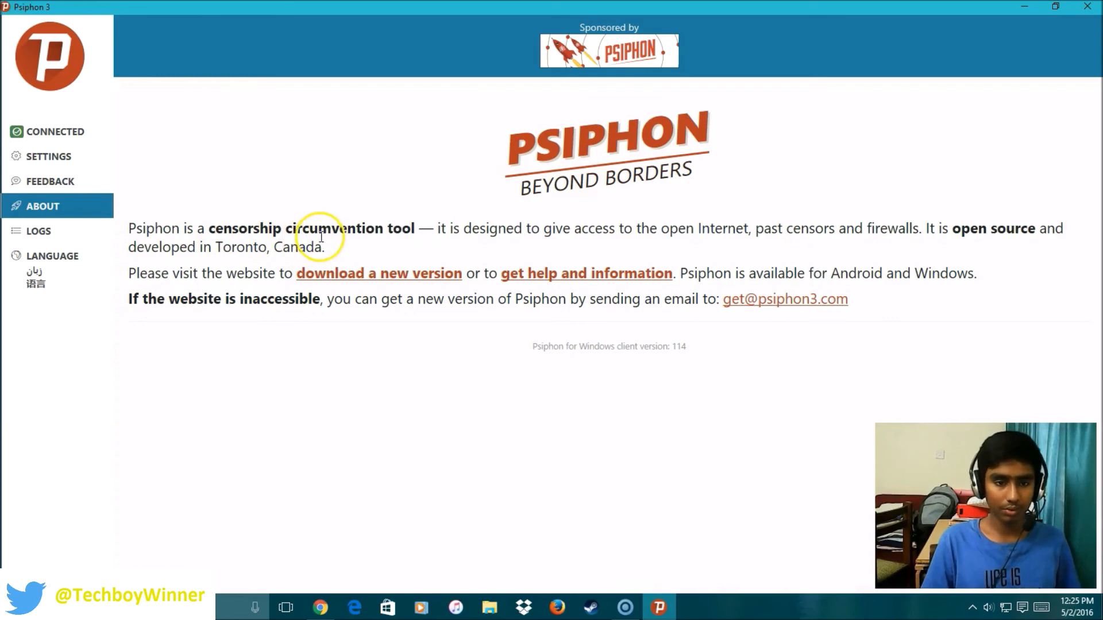
{"action": "left_click", "coordinate": [37, 230]}
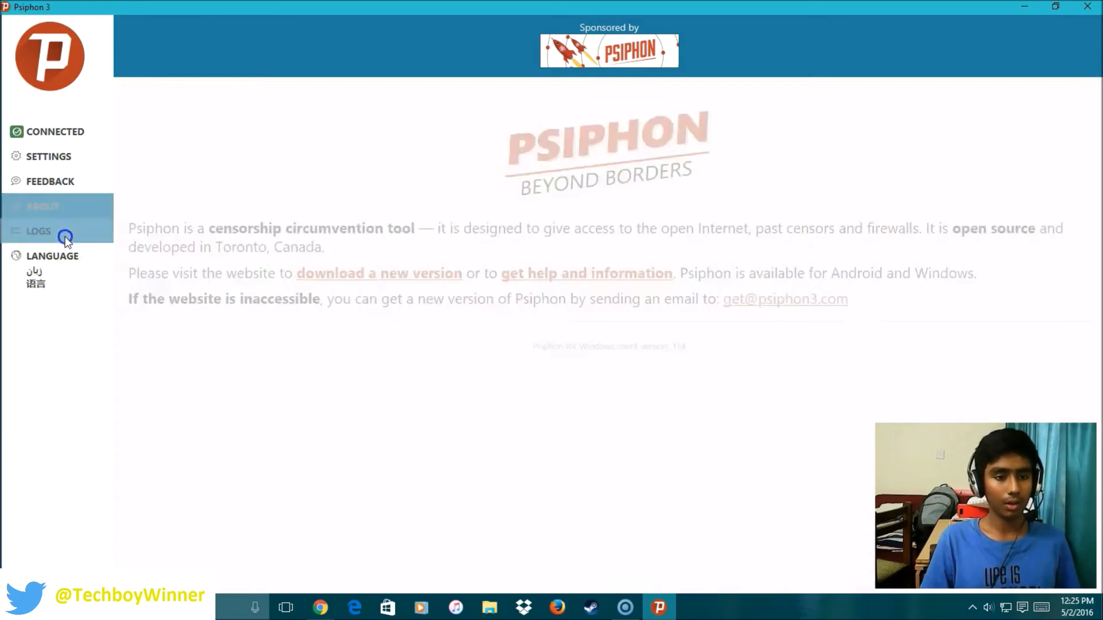
View the Logs and Language pages, return to Connected status and restore the window size
{"action": "left_click", "coordinate": [38, 231]}
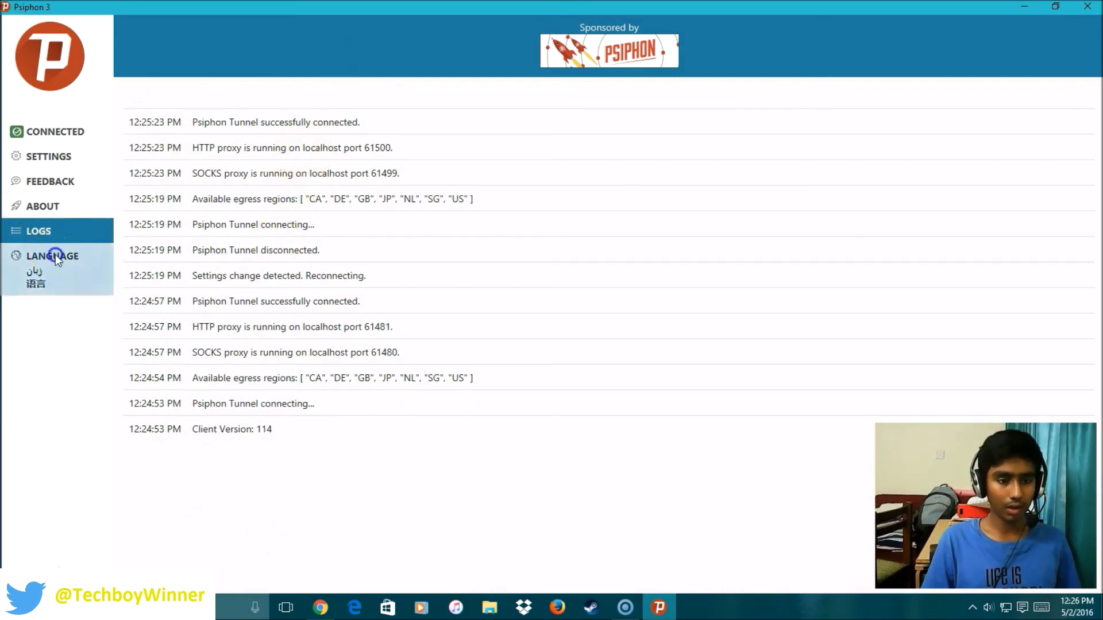
{"action": "left_click", "coordinate": [52, 256]}
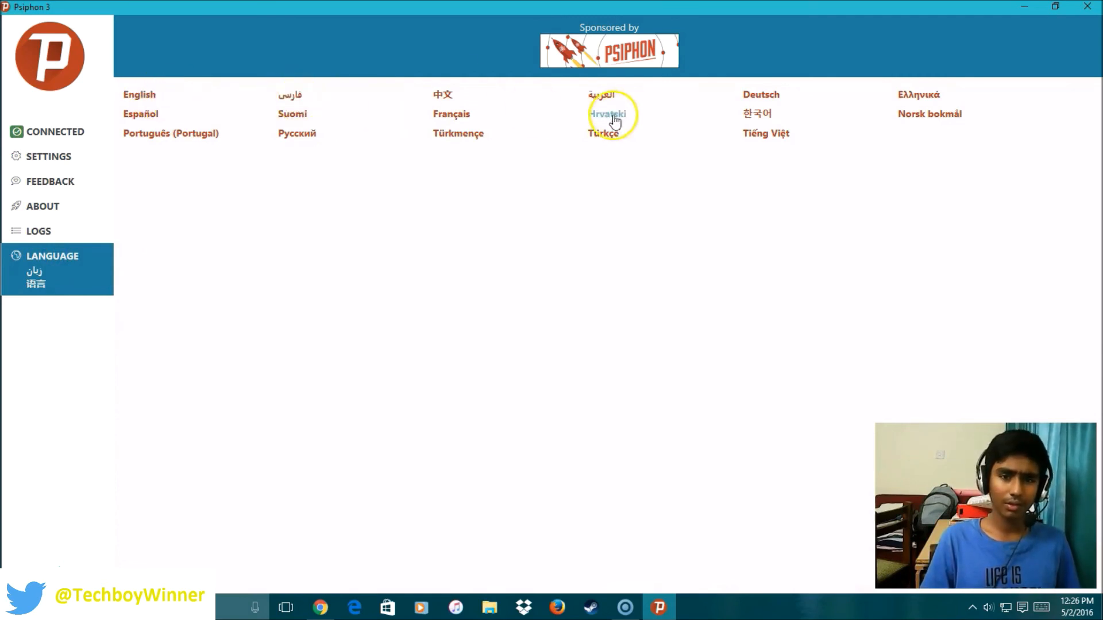
{"action": "mouse_move", "coordinate": [194, 419]}
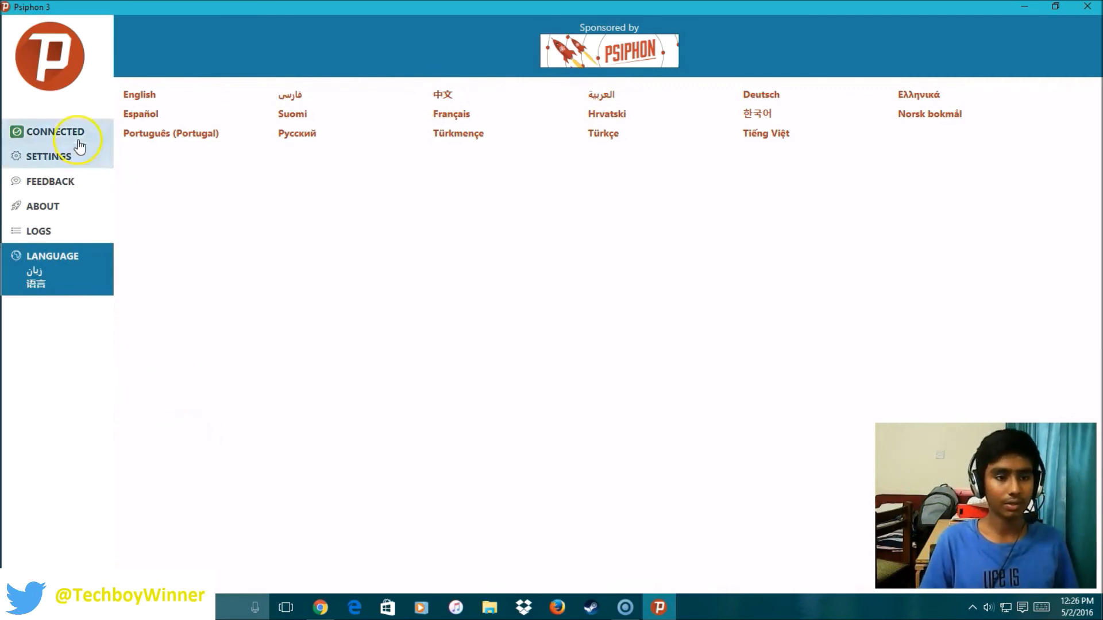
{"action": "left_click", "coordinate": [58, 132]}
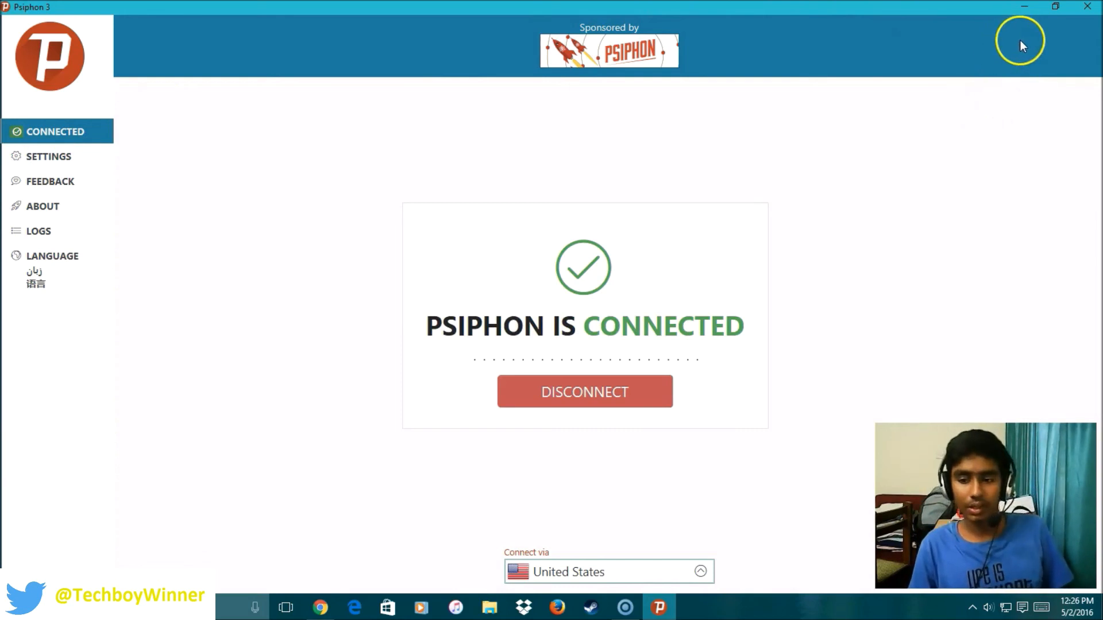
{"action": "left_click", "coordinate": [1055, 6]}
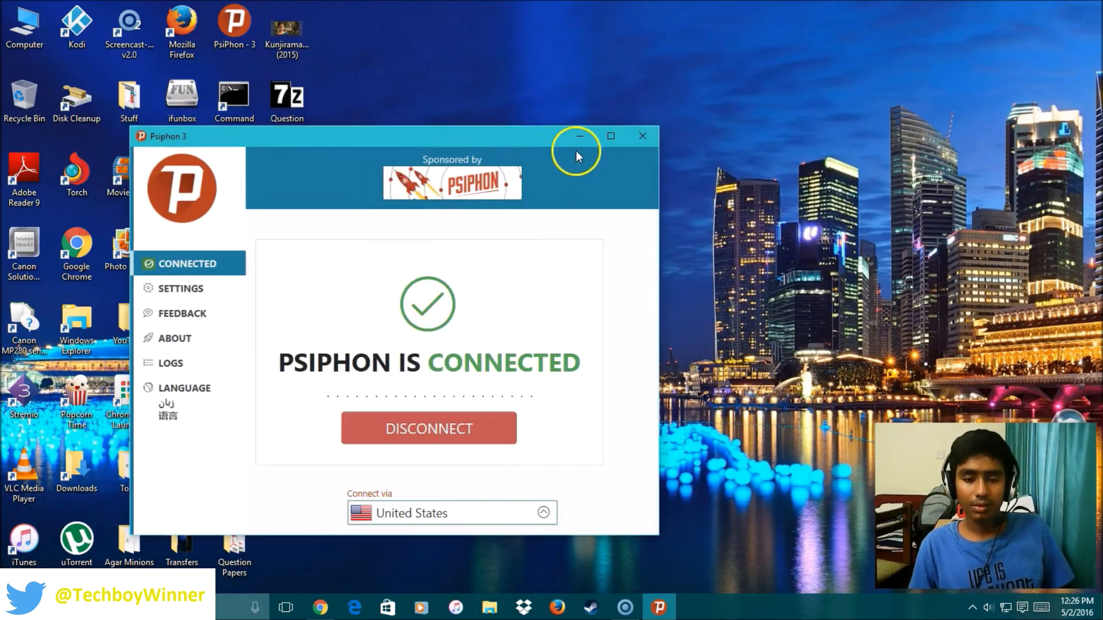